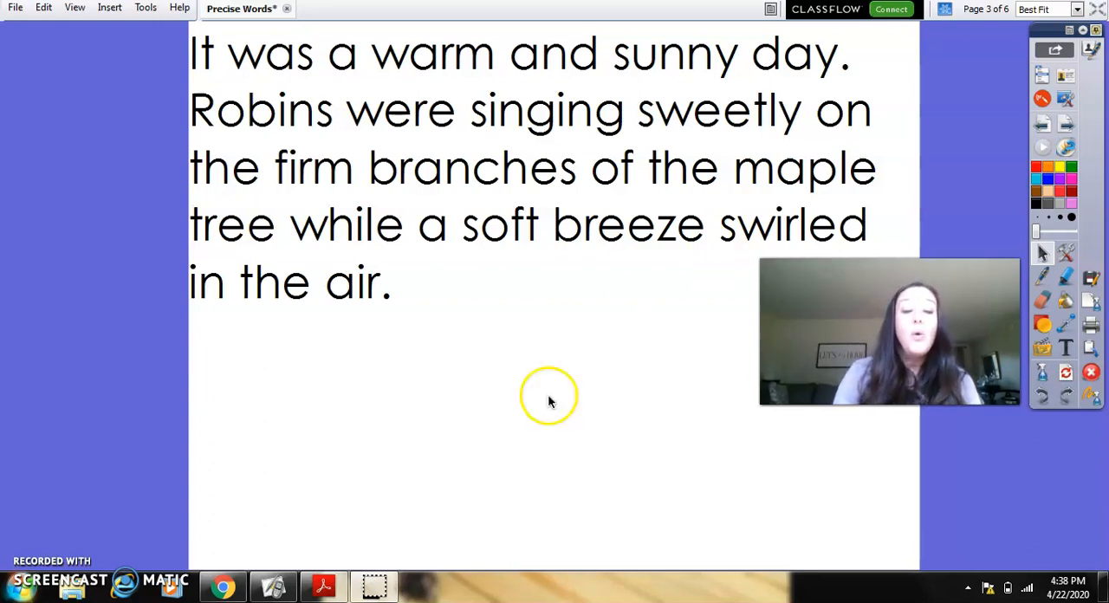
# Step: Switch from the ClassFlow flipchart to The Rain Stomper PDF's cover in Acrobat Reader
pyautogui.click(322, 586)
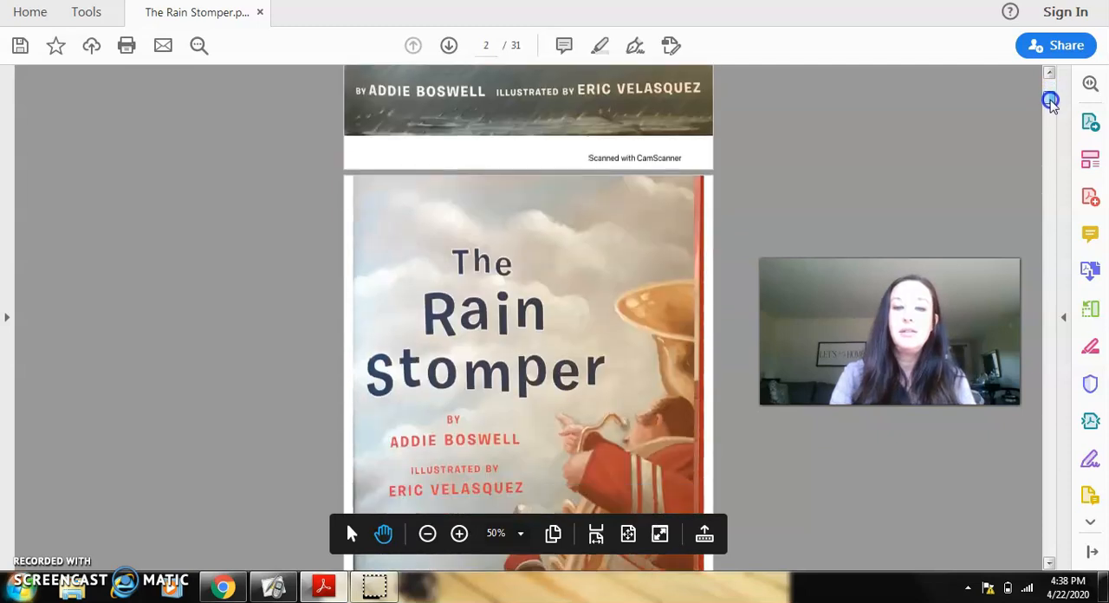
# Step: Scroll past the cover to page 3 of 31, Jazmin's first day of spring
pyautogui.scroll(-3)
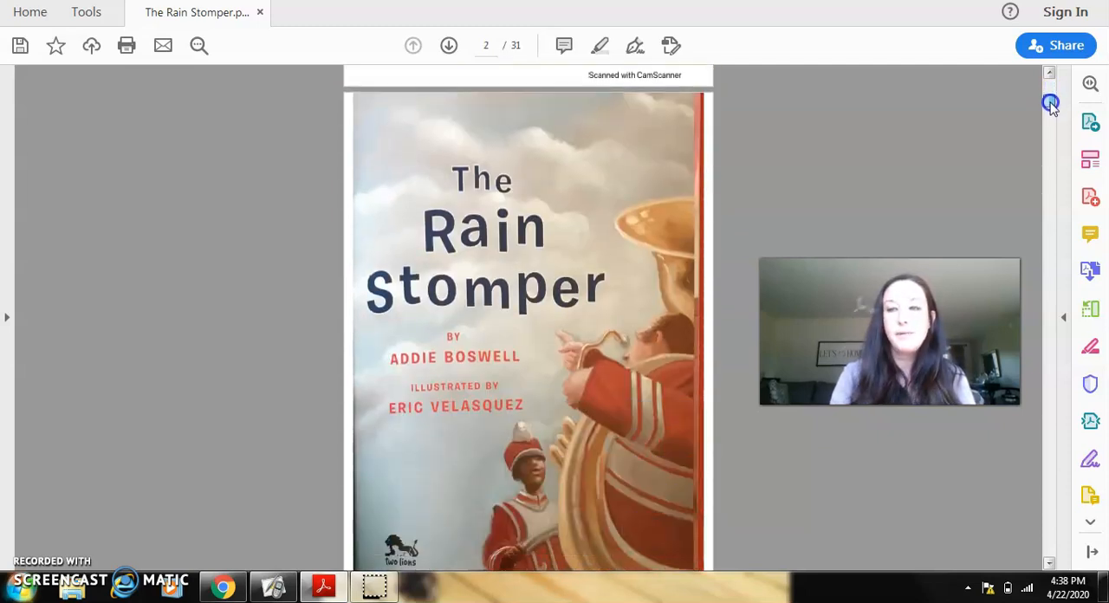
pyautogui.click(449, 45)
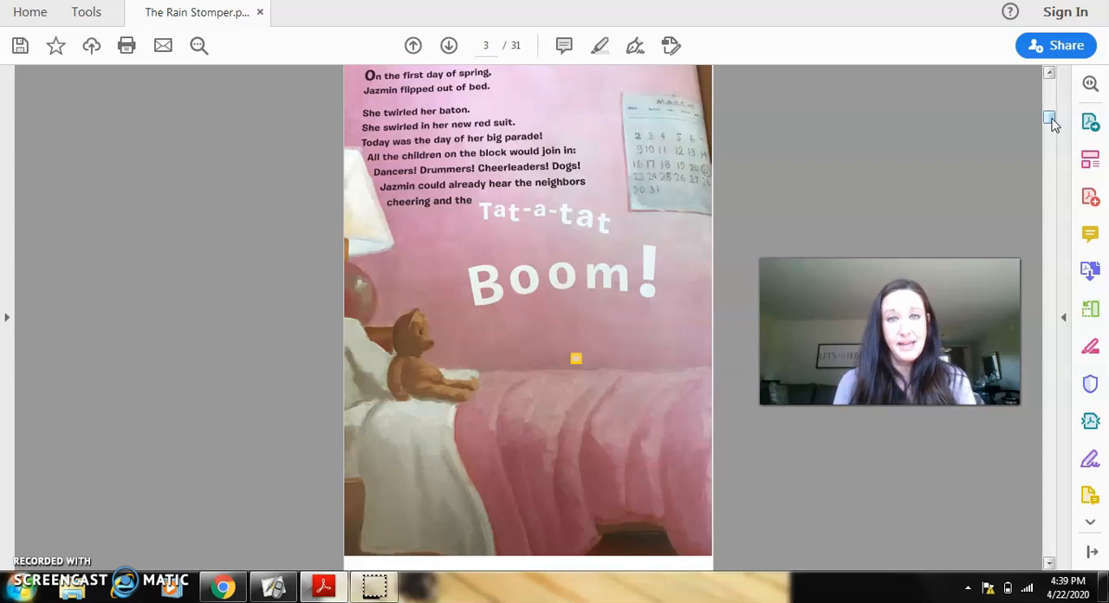
pyautogui.moveTo(779, 250)
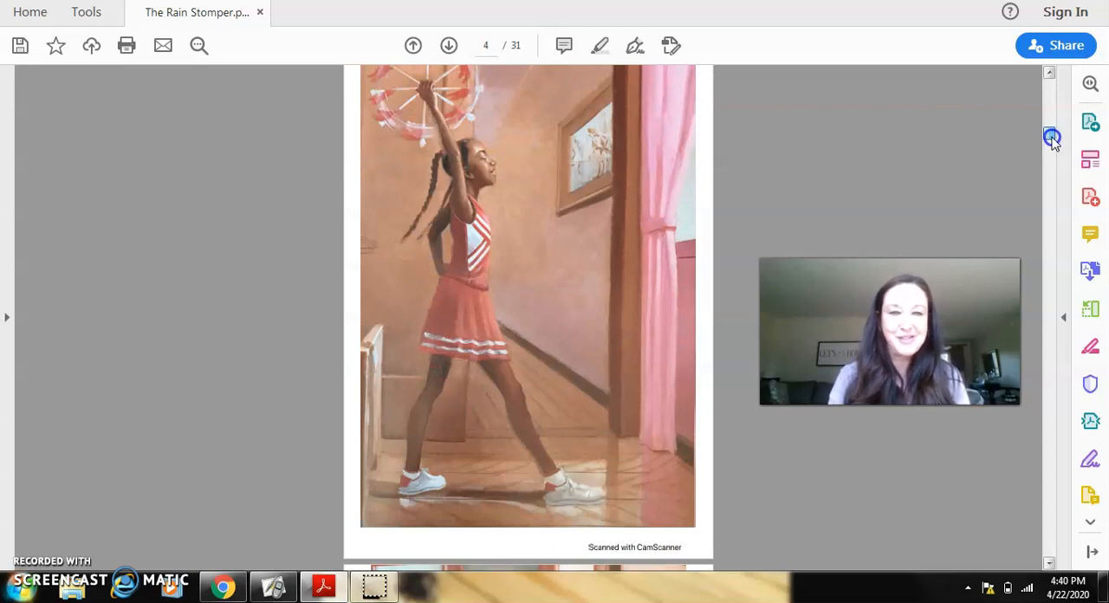
# Step: Scroll through pages 5 and 6 until page 6's text is fully visible
pyautogui.scroll(-3)
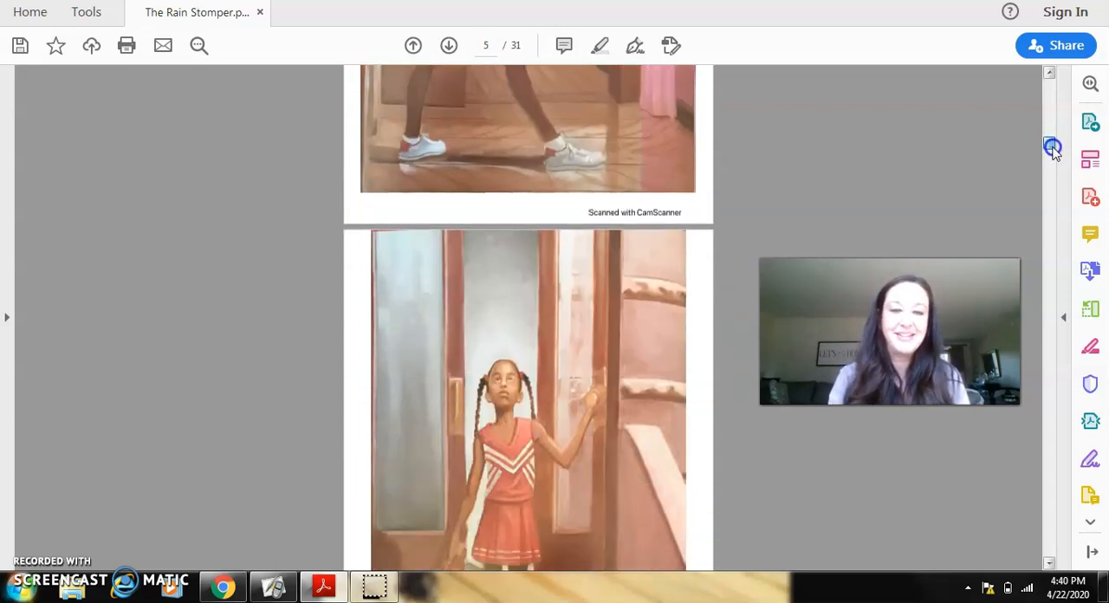
pyautogui.scroll(-3)
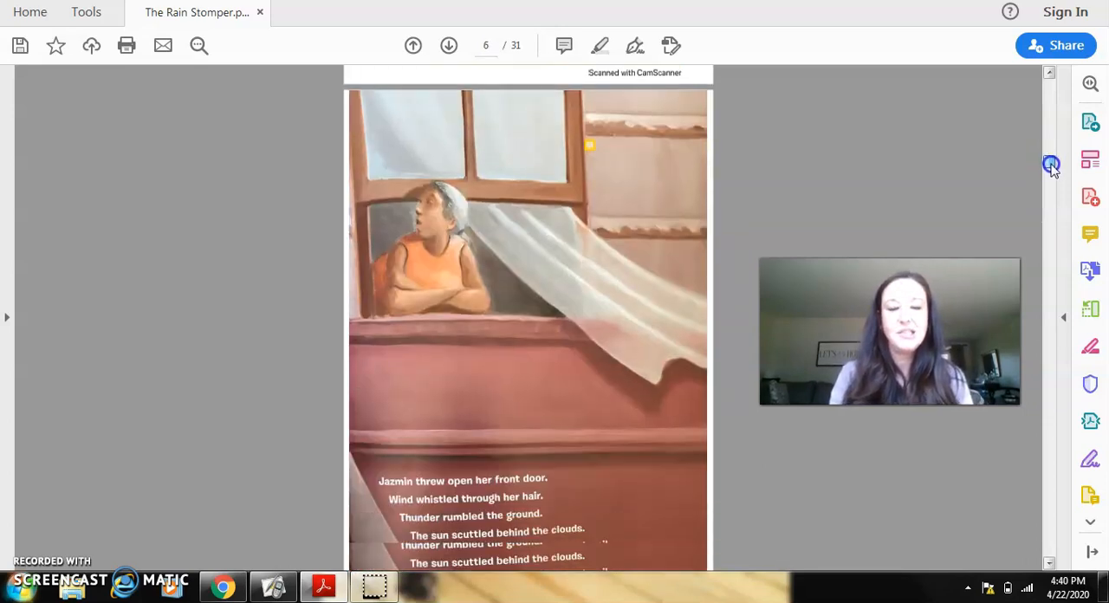
pyautogui.scroll(-3)
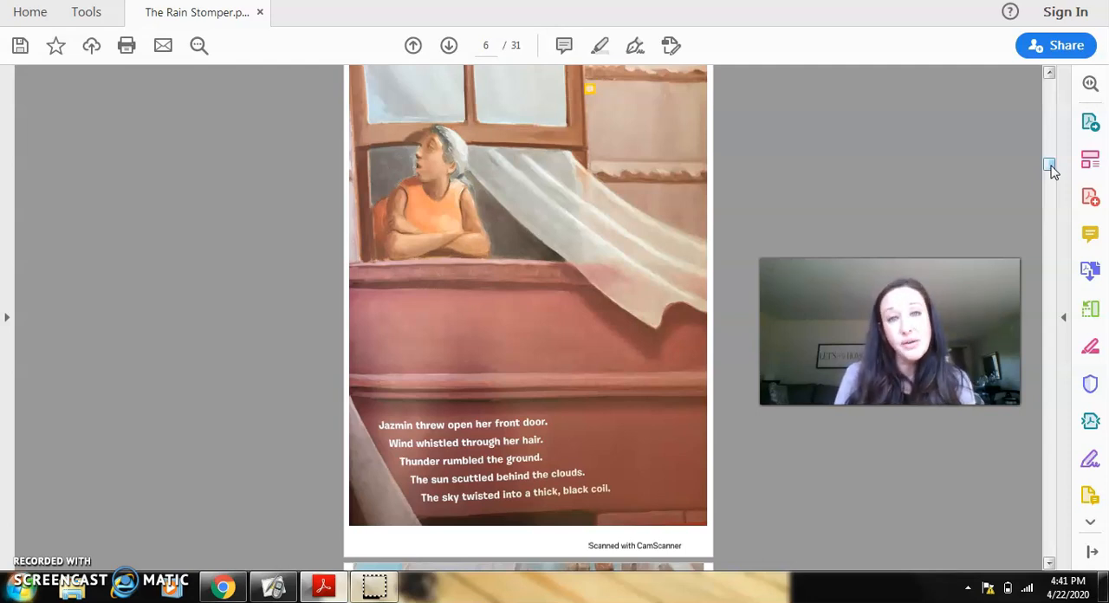
pyautogui.moveTo(1051, 171)
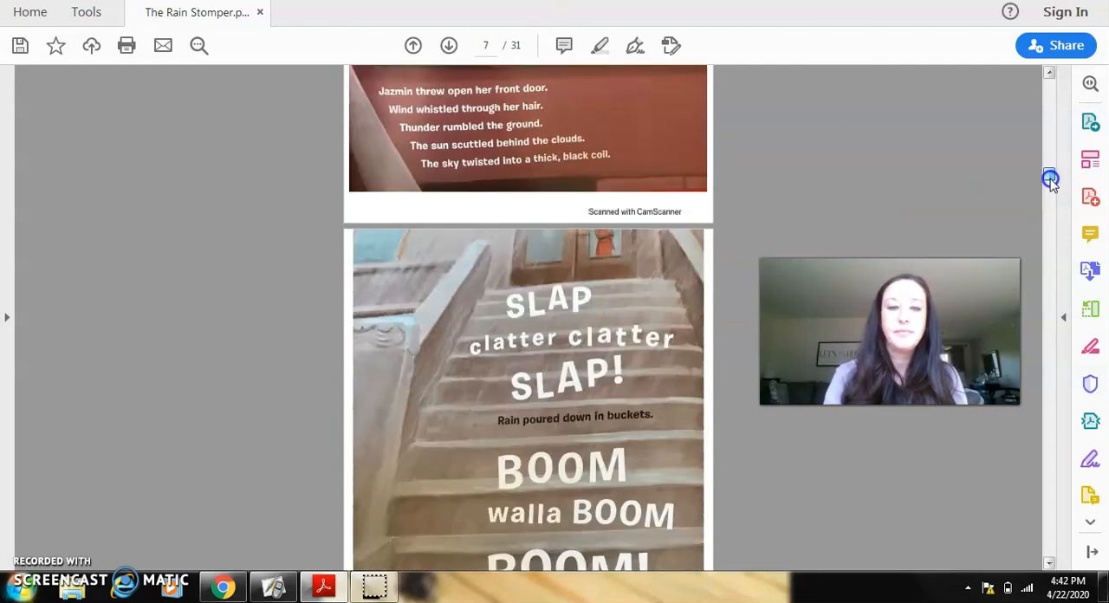
# Step: Scroll through pages 8 and 9 to page 10 of 31
pyautogui.scroll(-3)
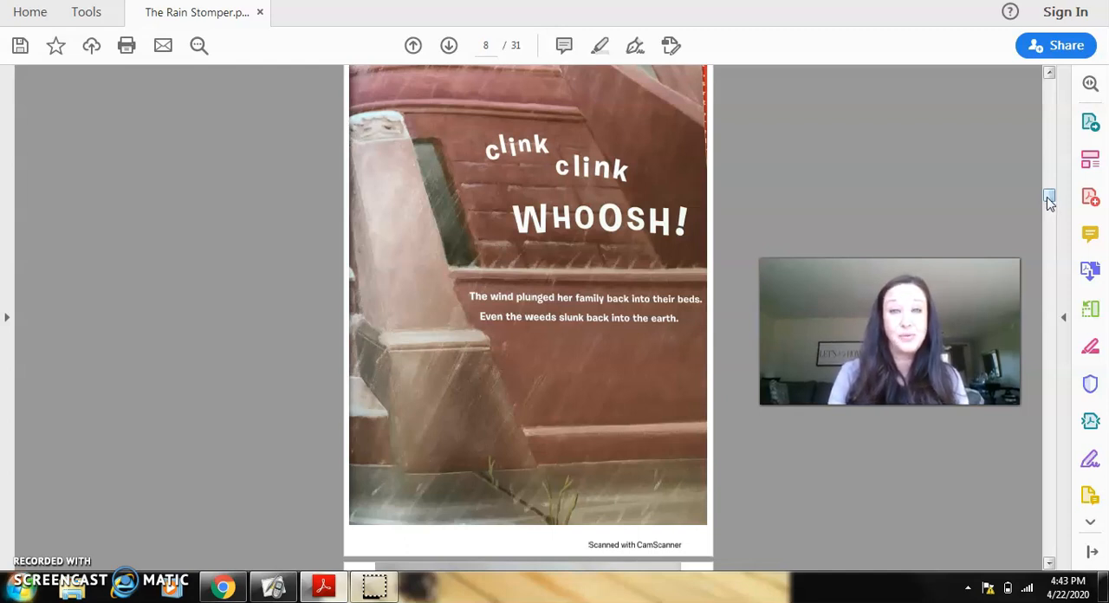
pyautogui.scroll(-3)
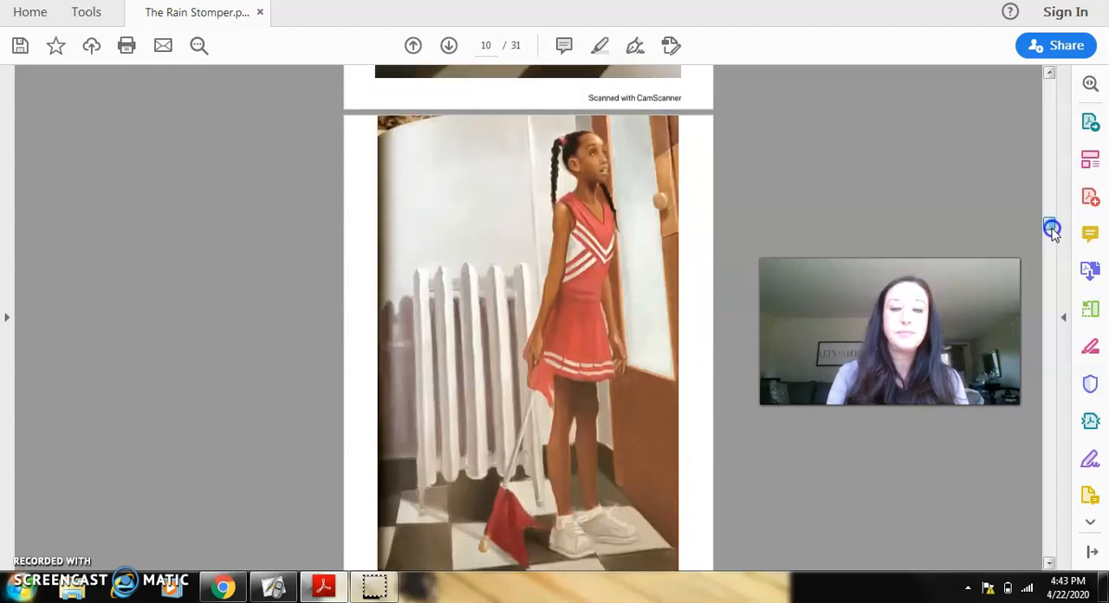
# Step: Scroll the PDF forward from page 10 to page 18 of 31
pyautogui.scroll(-3)
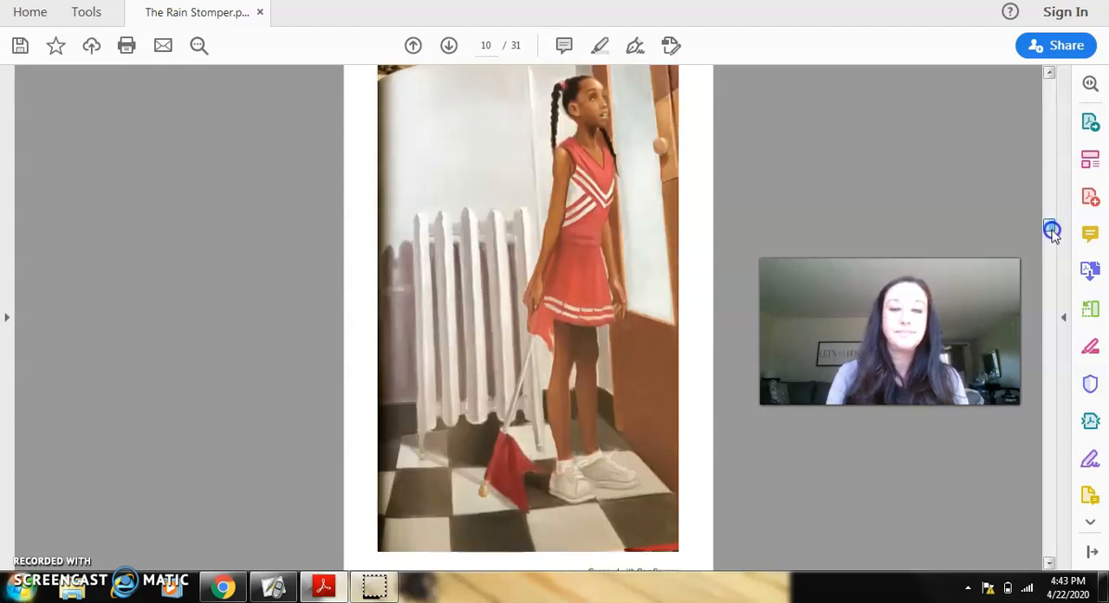
pyautogui.click(449, 45)
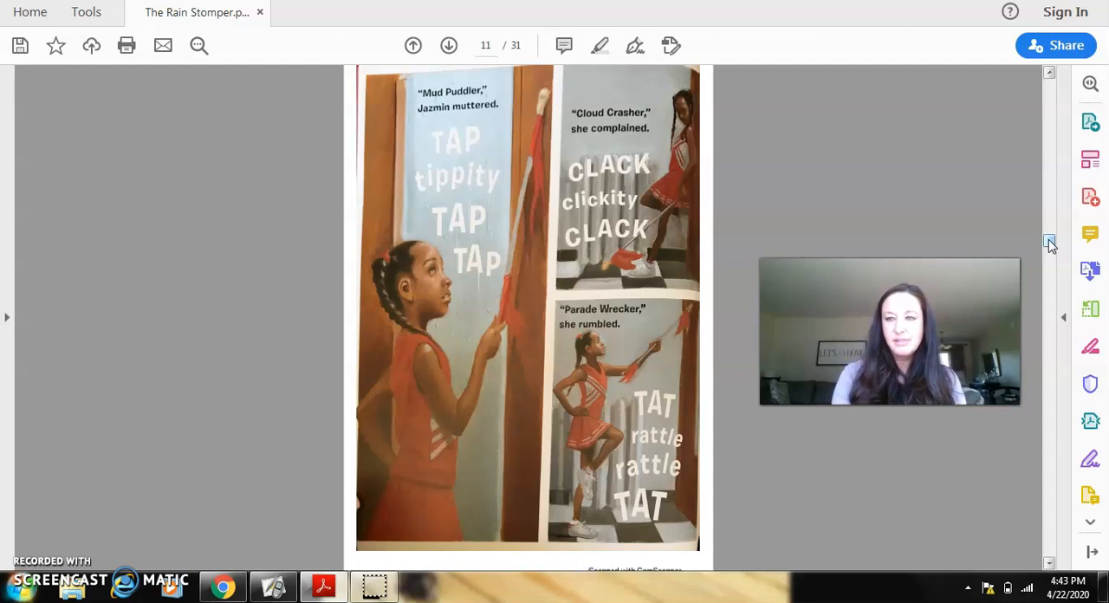
pyautogui.scroll(-3)
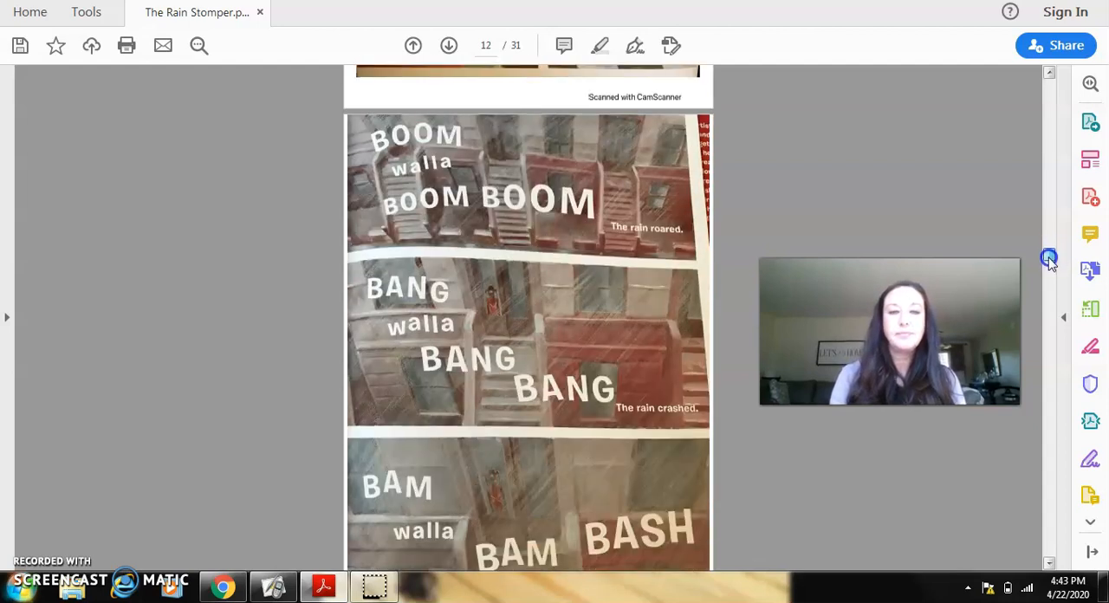
pyautogui.scroll(-3)
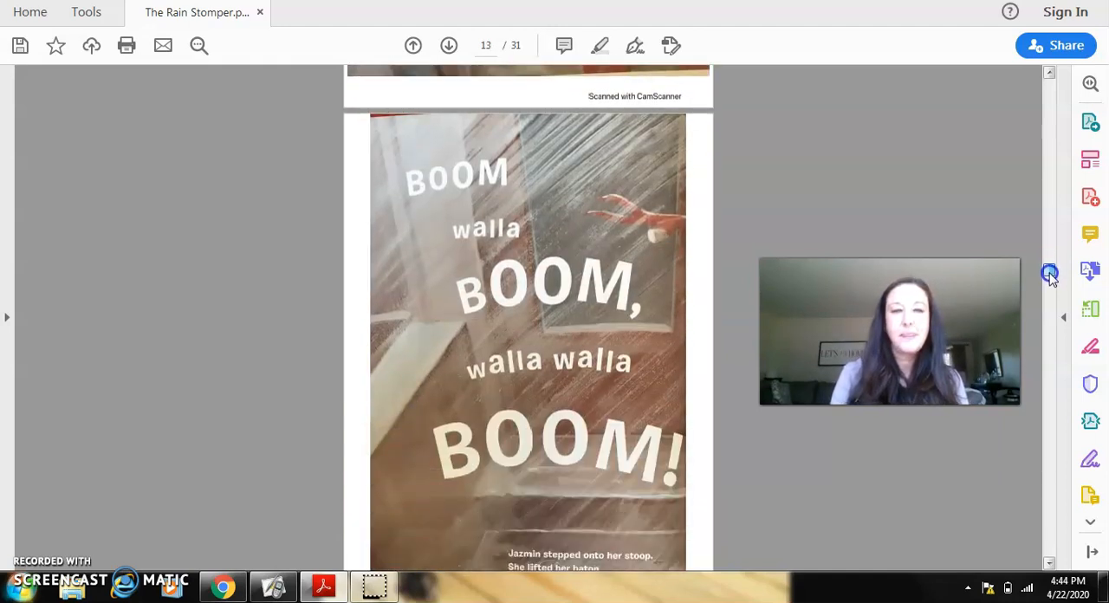
pyautogui.scroll(-3)
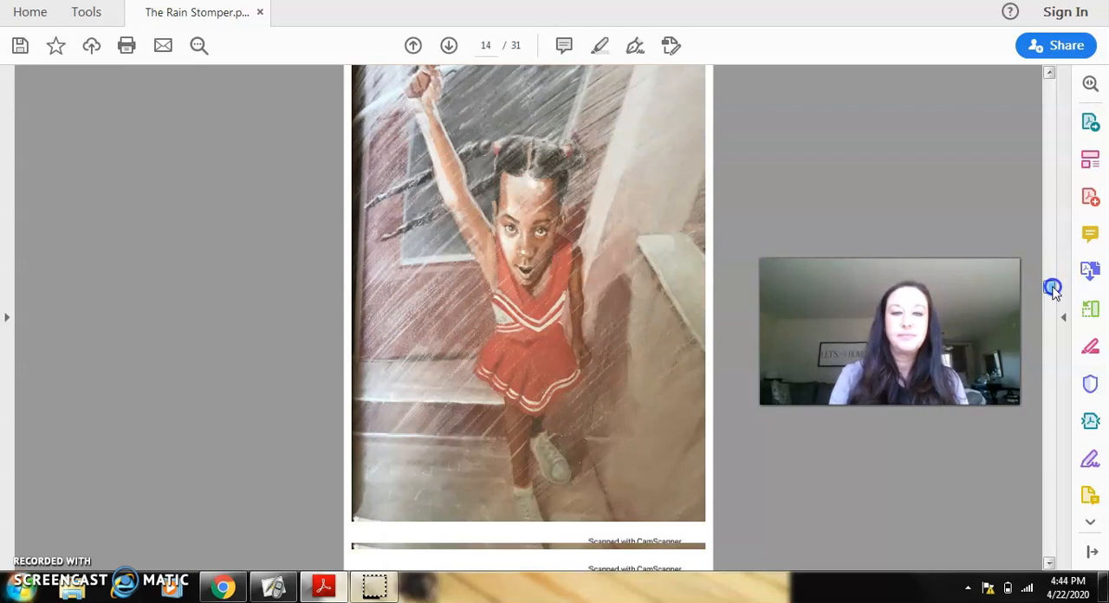
pyautogui.click(448, 45)
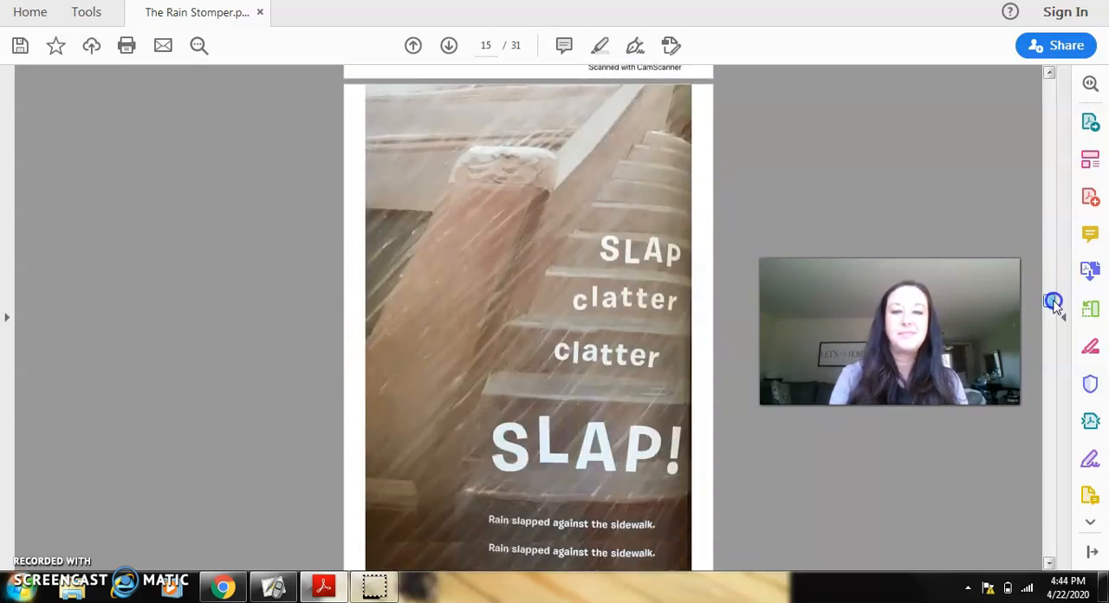
pyautogui.scroll(-3)
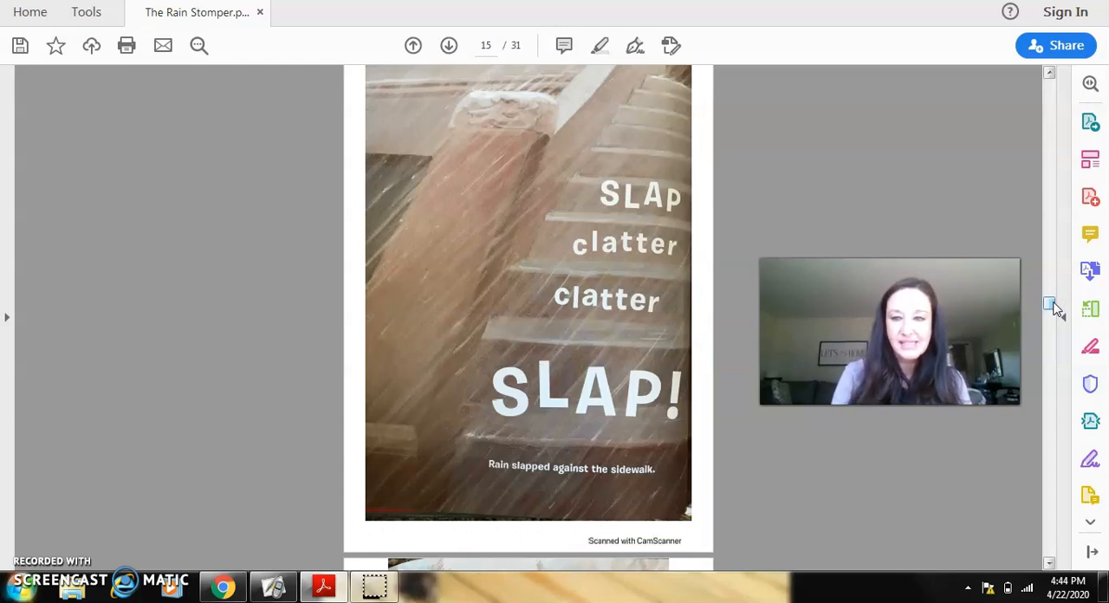
pyautogui.scroll(-3)
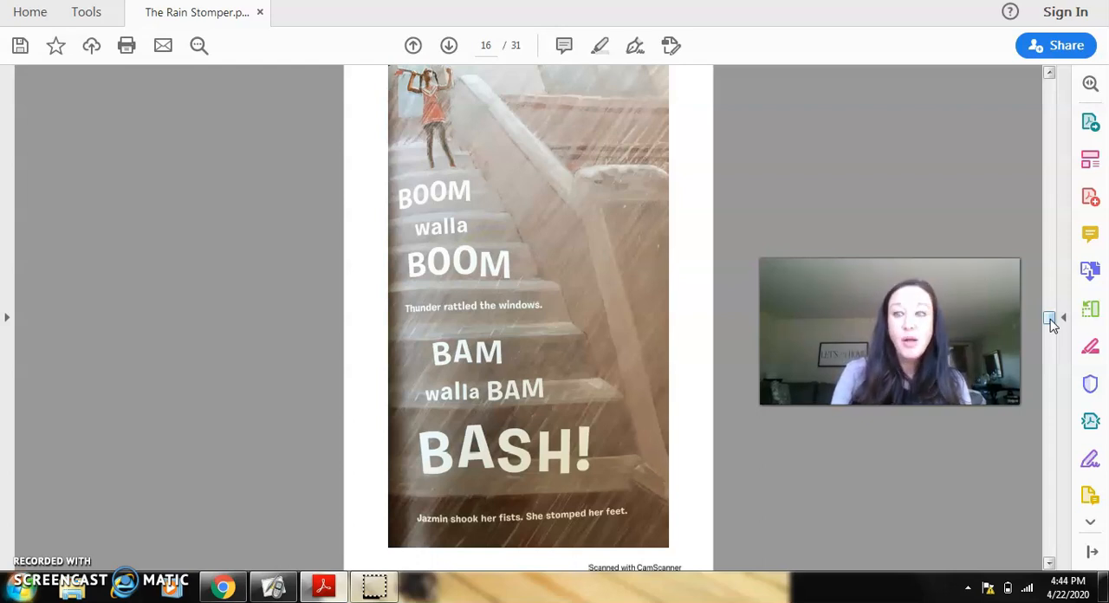
pyautogui.scroll(-3)
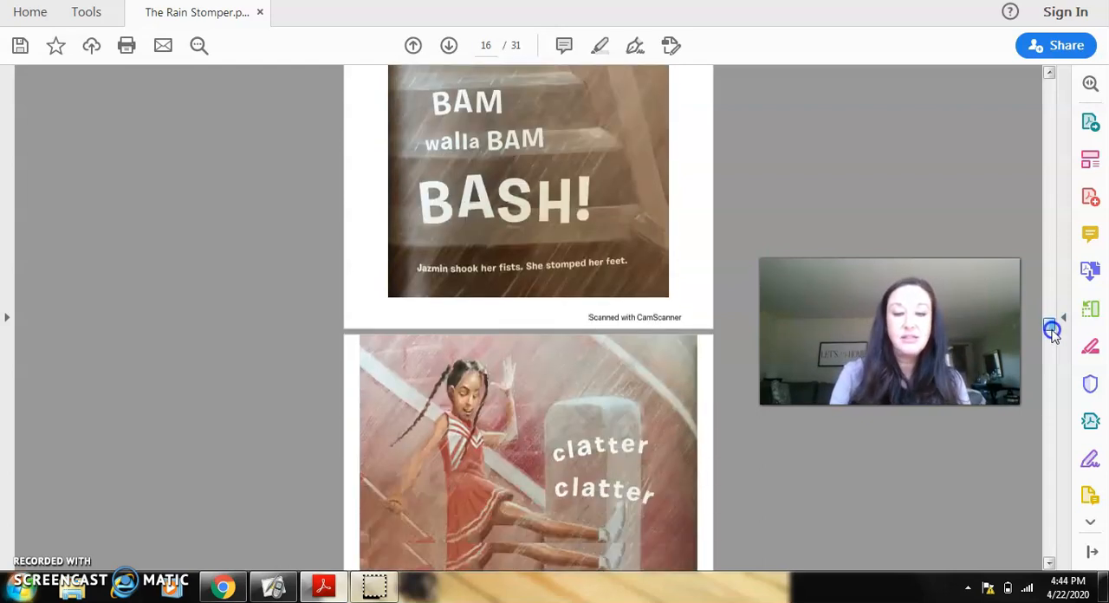
pyautogui.scroll(-3)
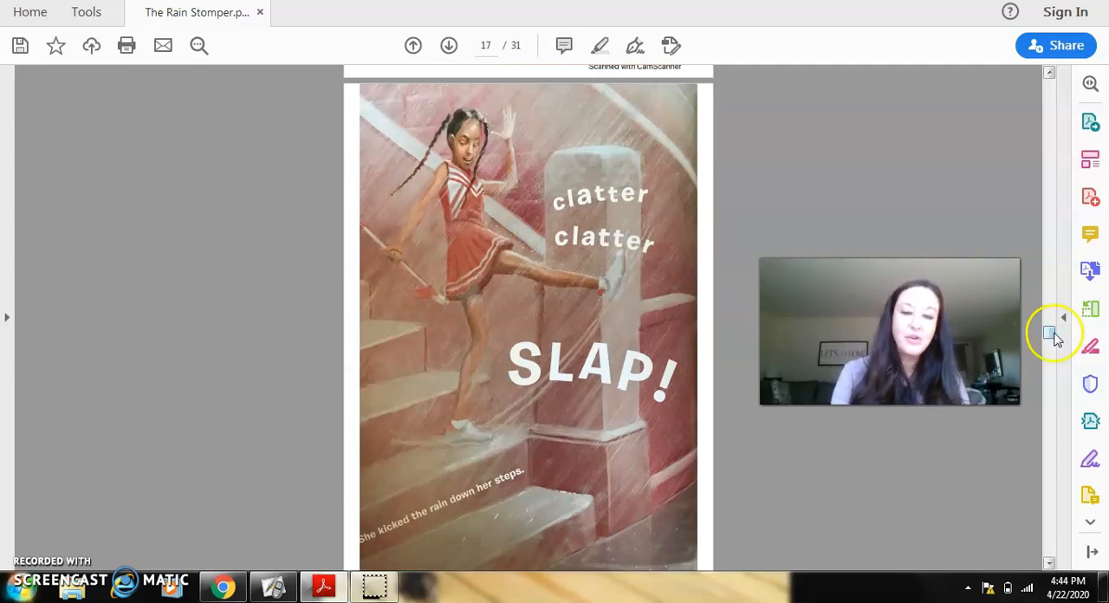
pyautogui.scroll(-3)
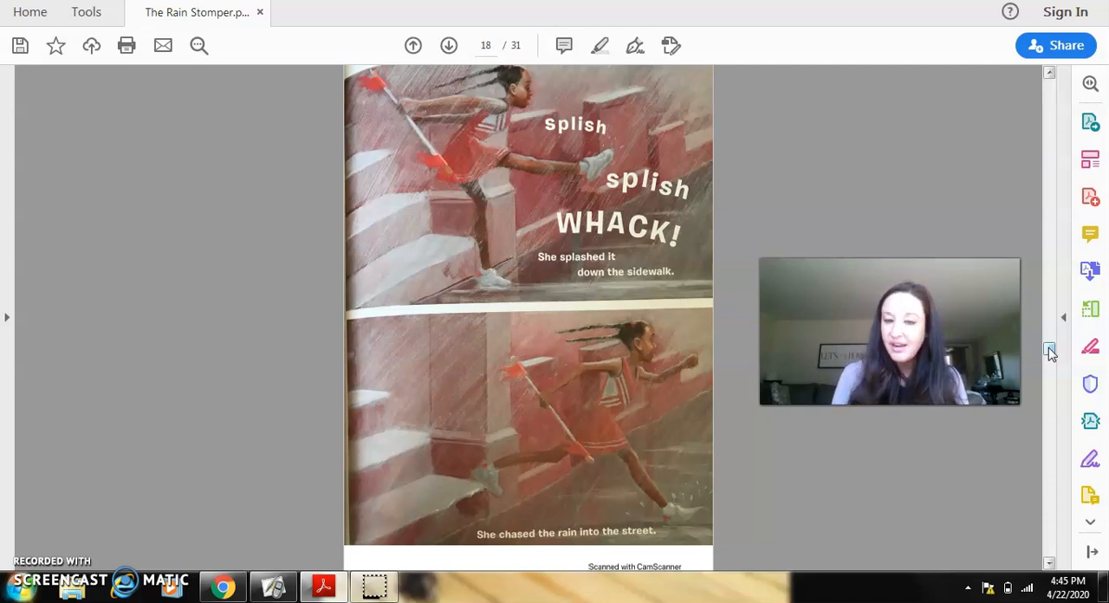
# Step: Scroll forward from page 18 to page 25 of 31
pyautogui.scroll(-3)
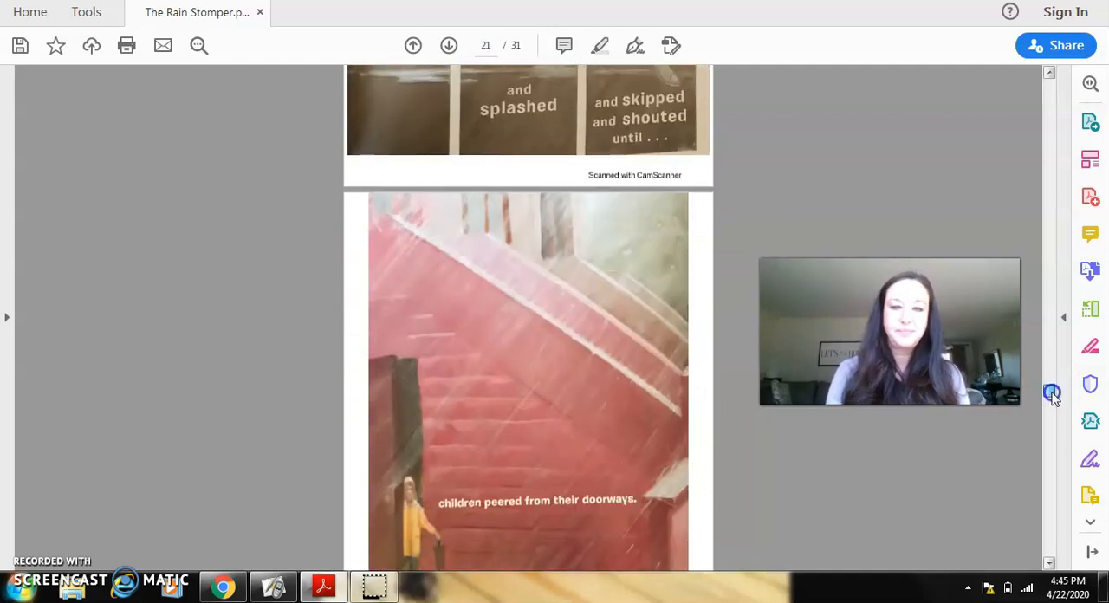
pyautogui.scroll(-3)
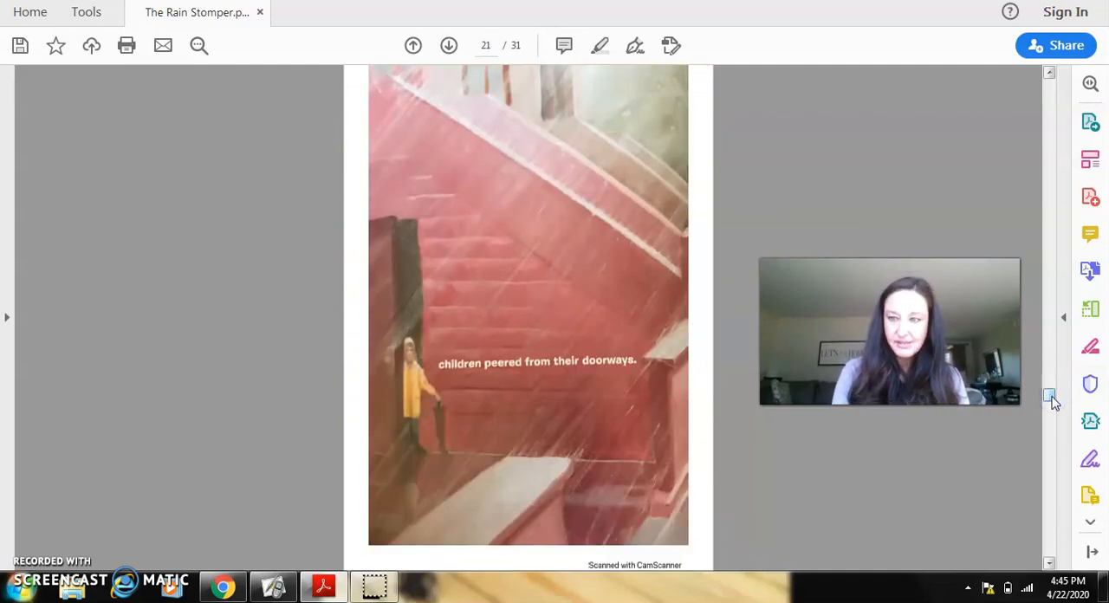
pyautogui.scroll(-3)
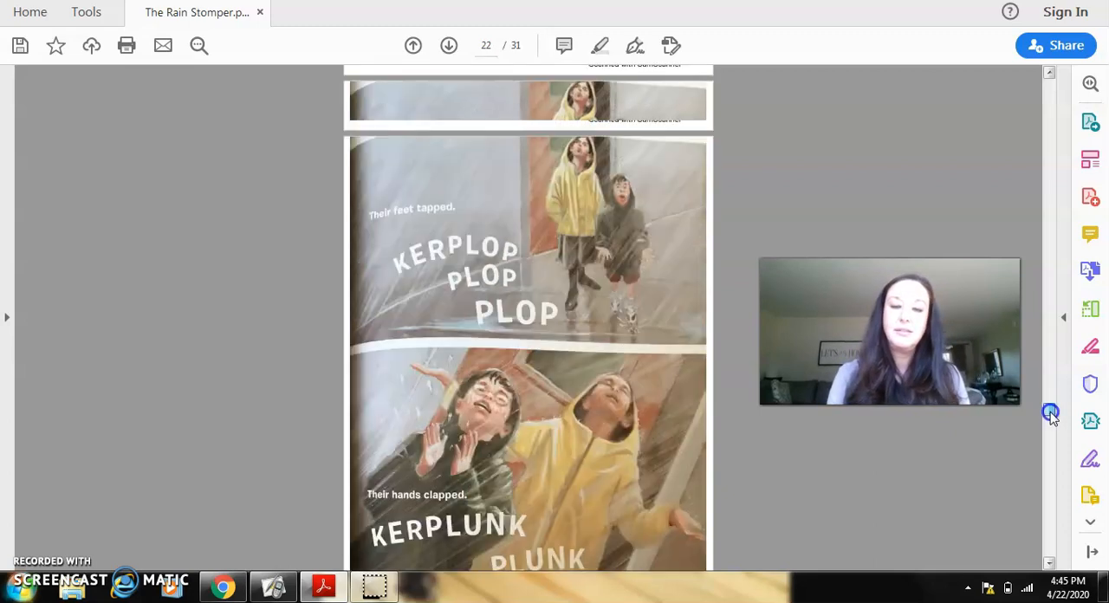
pyautogui.scroll(-3)
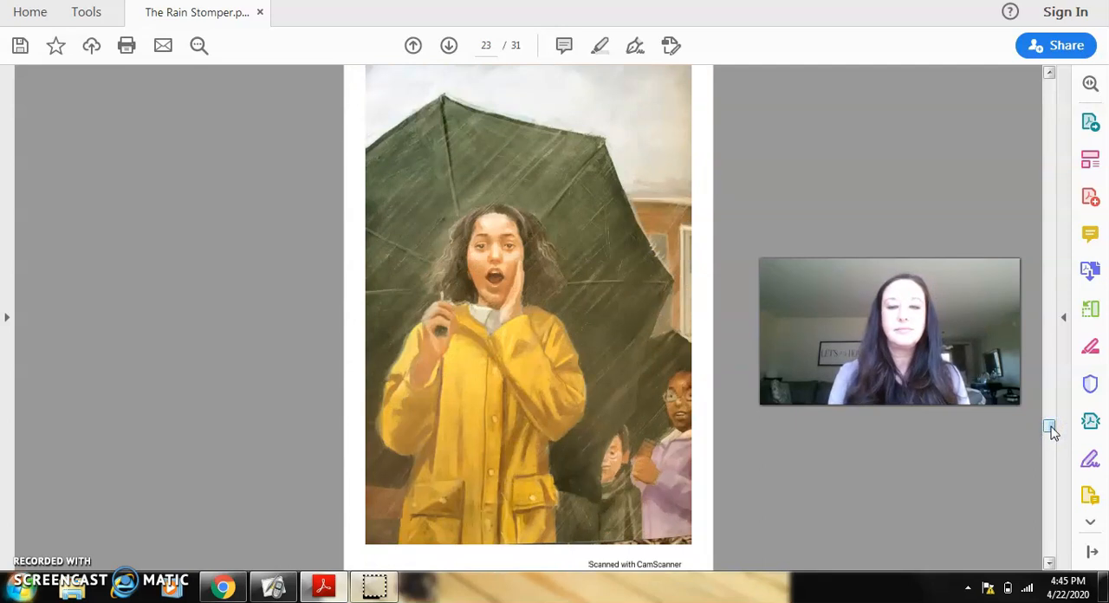
pyautogui.scroll(-3)
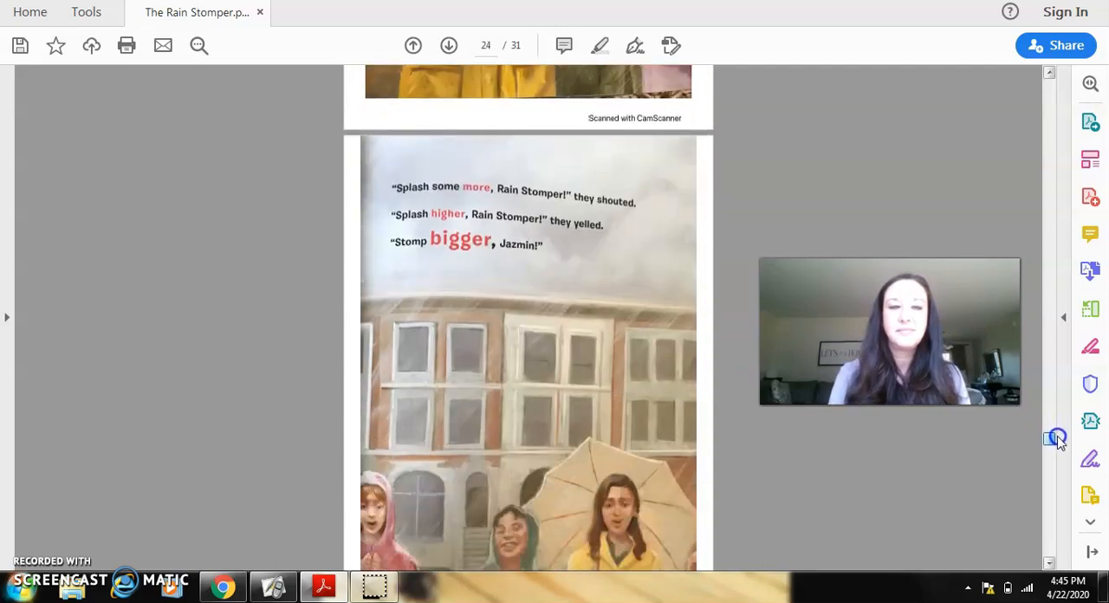
pyautogui.scroll(-3)
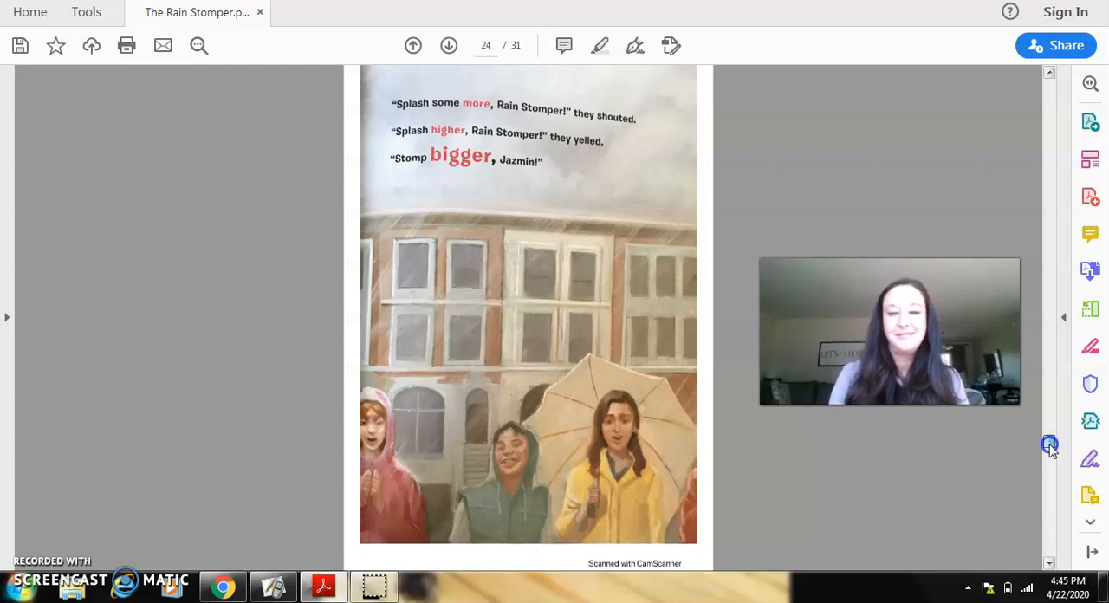
pyautogui.click(448, 45)
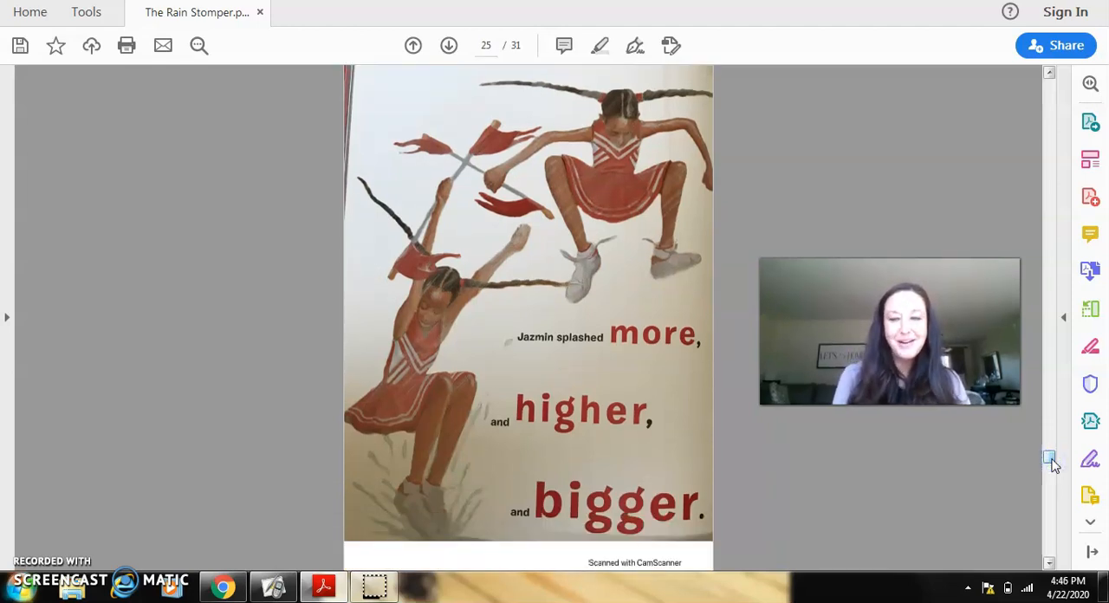
# Step: Scroll to the last page, 31 of 31, then switch to the Precise Words flipchart
pyautogui.scroll(-3)
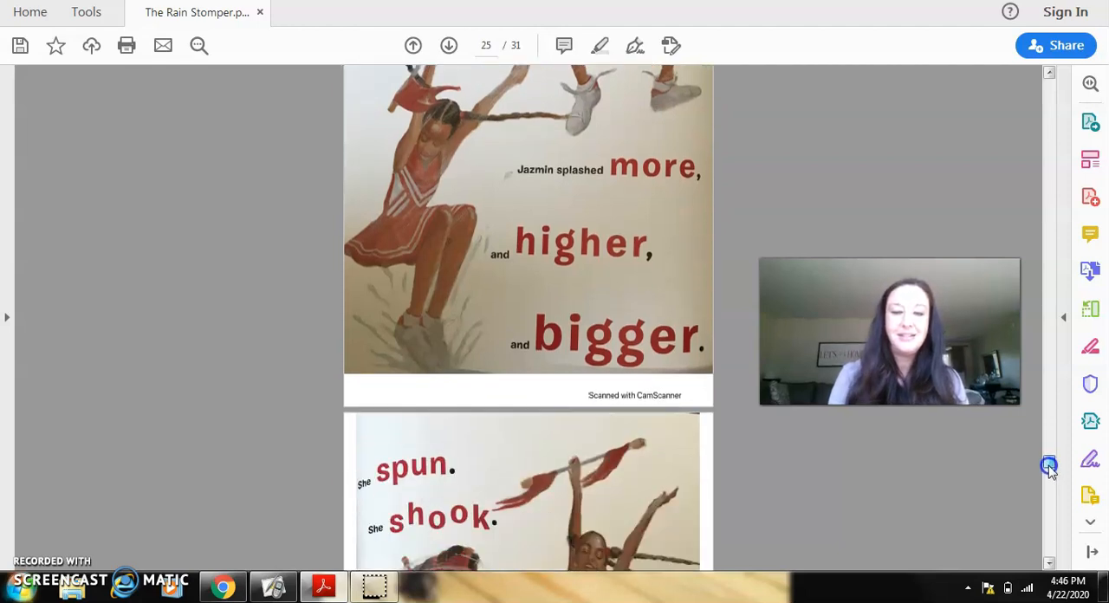
pyautogui.scroll(-3)
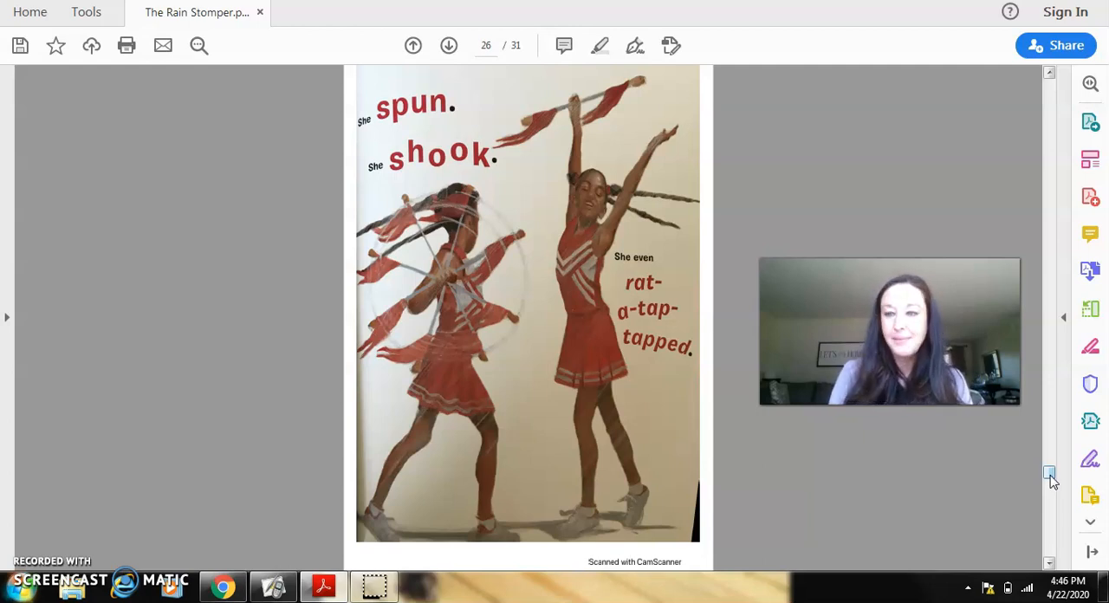
pyautogui.scroll(-3)
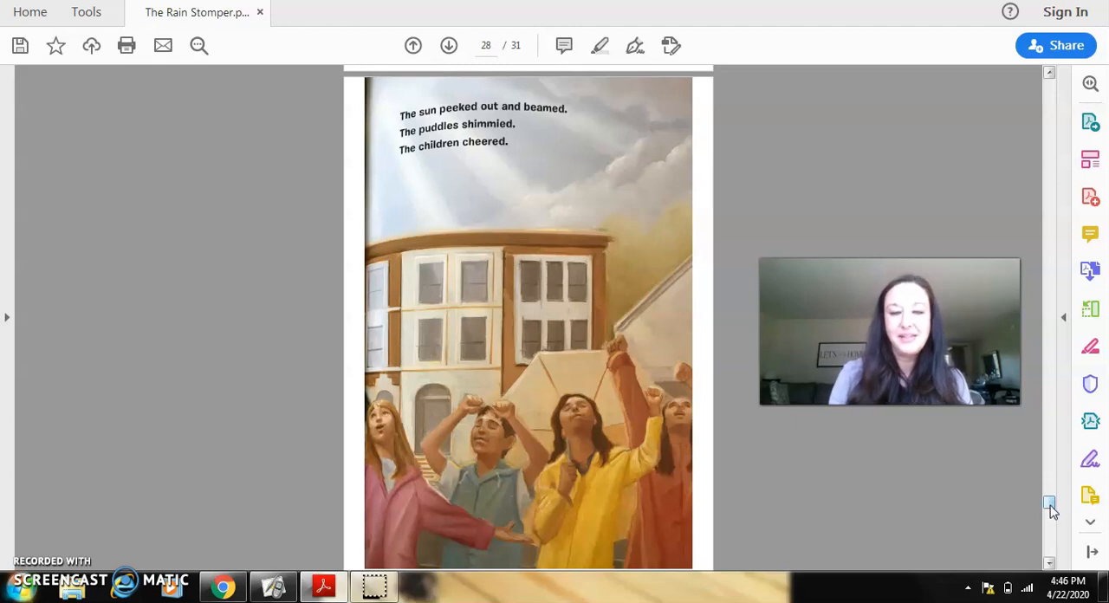
pyautogui.scroll(-3)
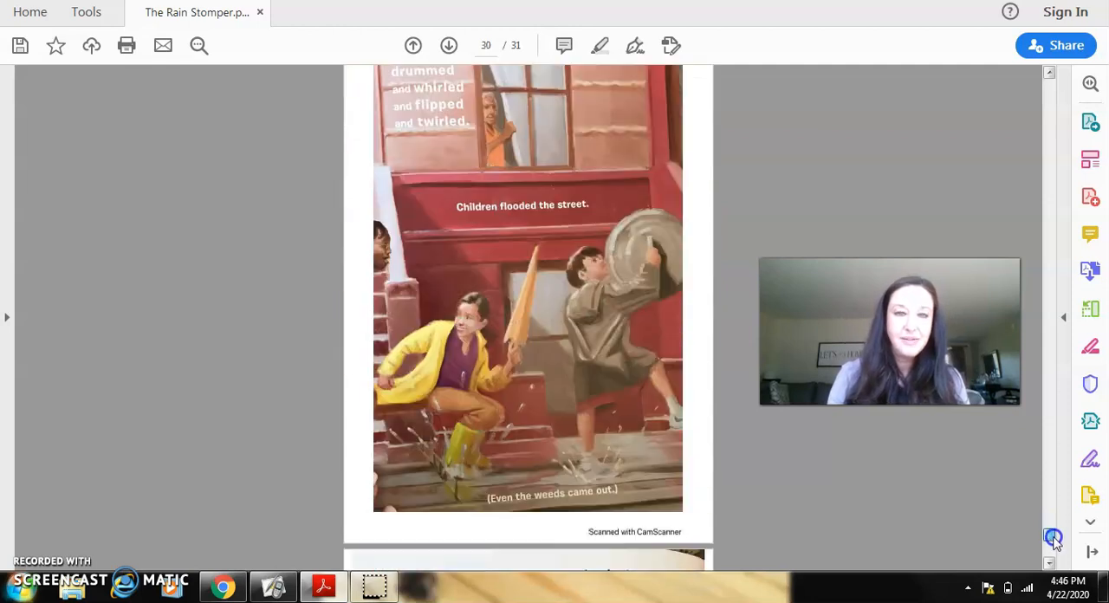
pyautogui.scroll(3)
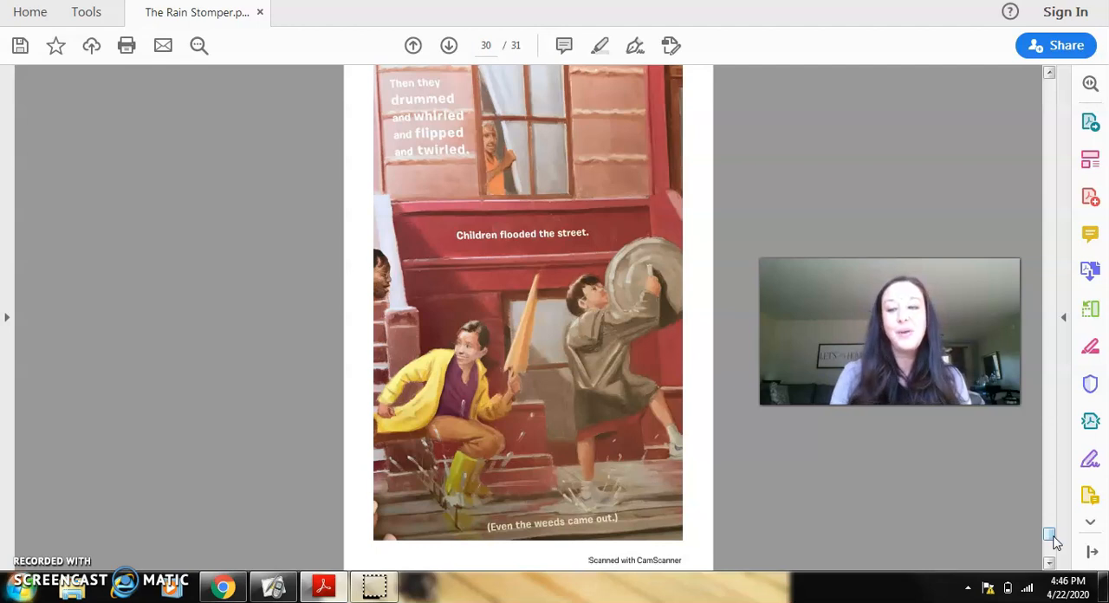
pyautogui.scroll(-3)
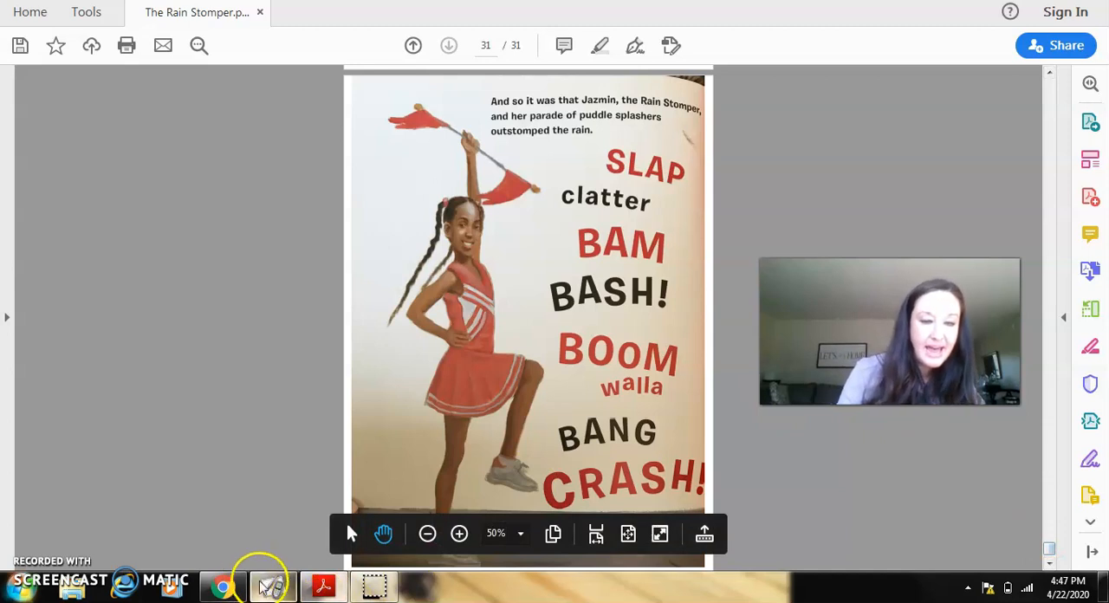
pyautogui.click(273, 586)
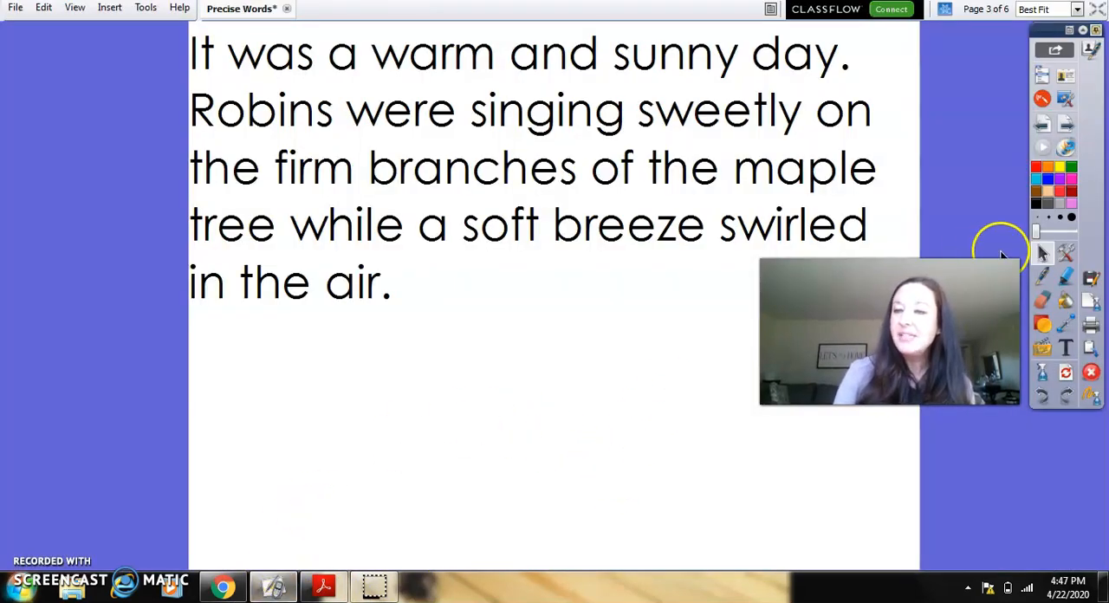
# Step: Go from flipchart page 3 to page 4 of 6, showing the dog, children and book sentences
pyautogui.click(1065, 123)
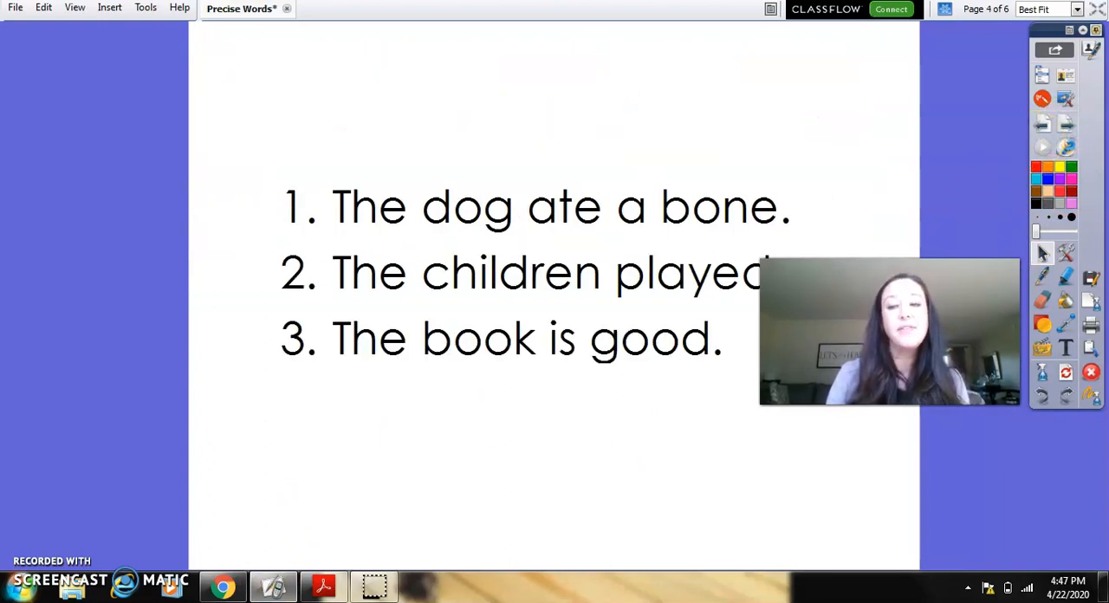
pyautogui.moveTo(889, 333); pyautogui.dragTo(889, 100)
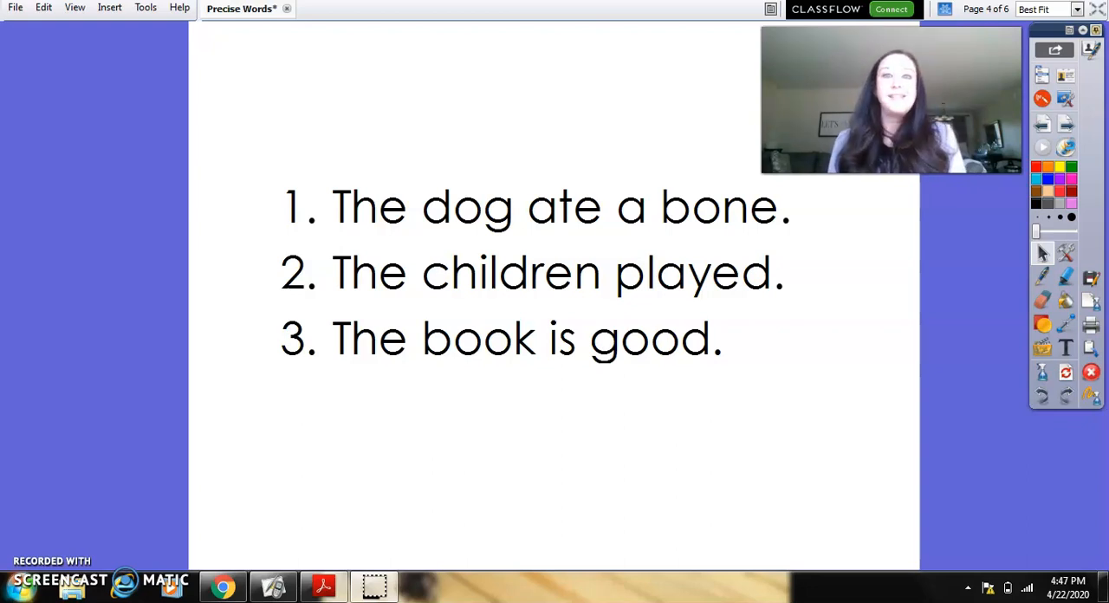
pyautogui.moveTo(663, 79)
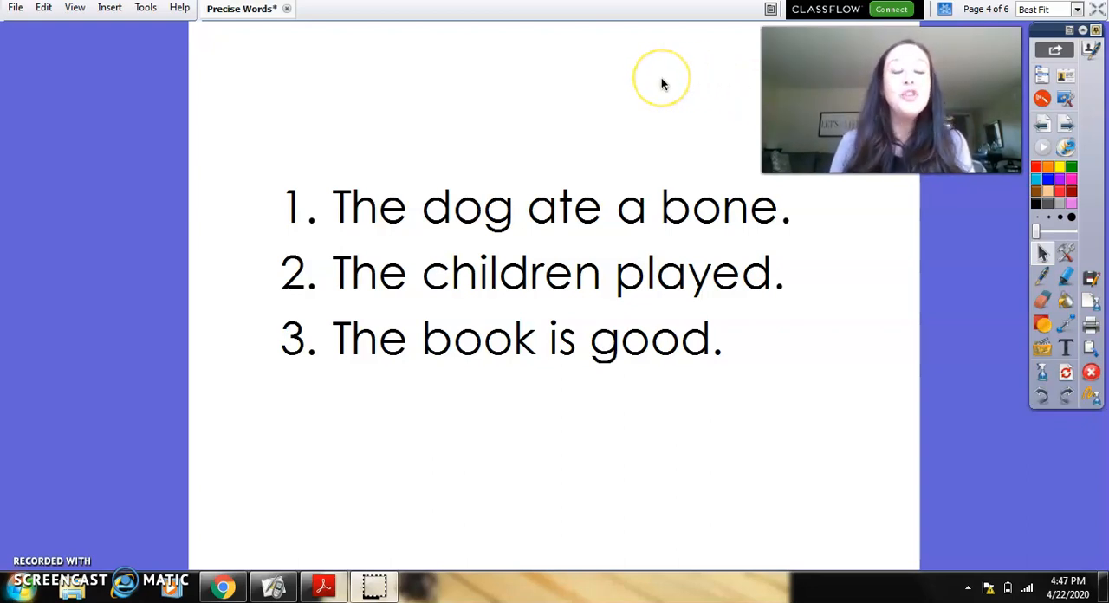